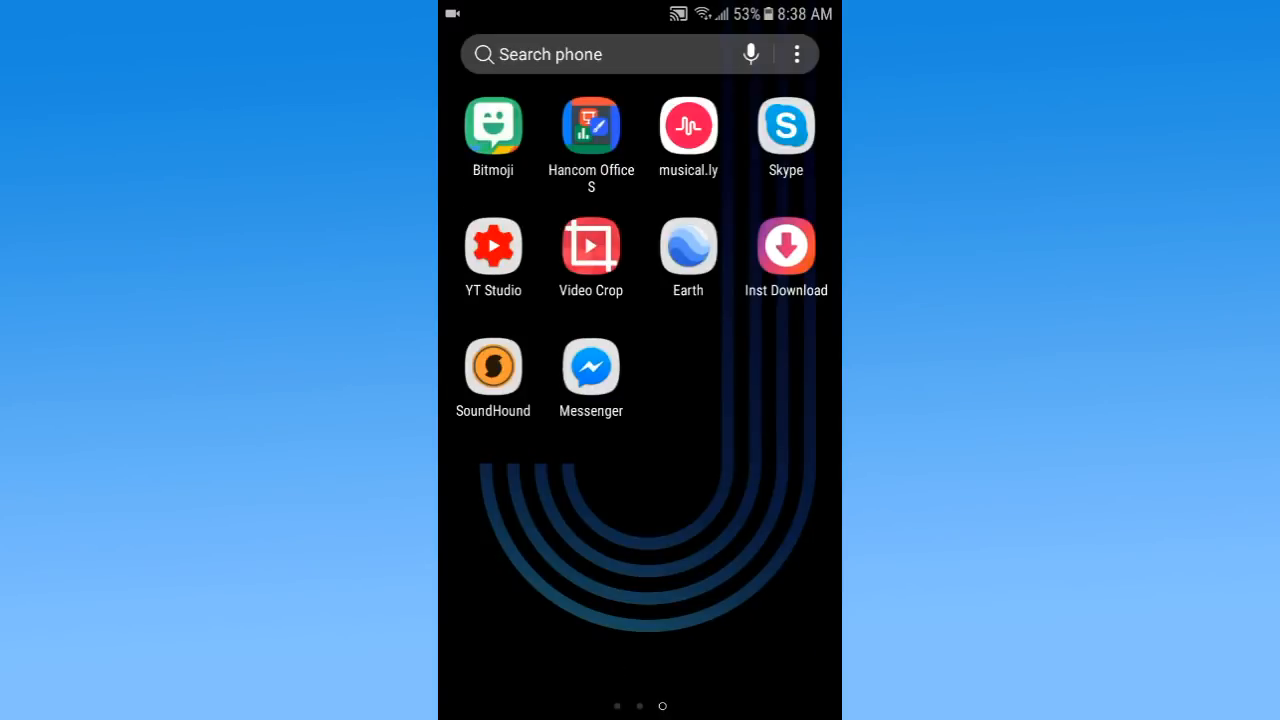
Step: Launch Messenger and scroll its search screen down to the saved Recent Searches row
left_click(592, 366)
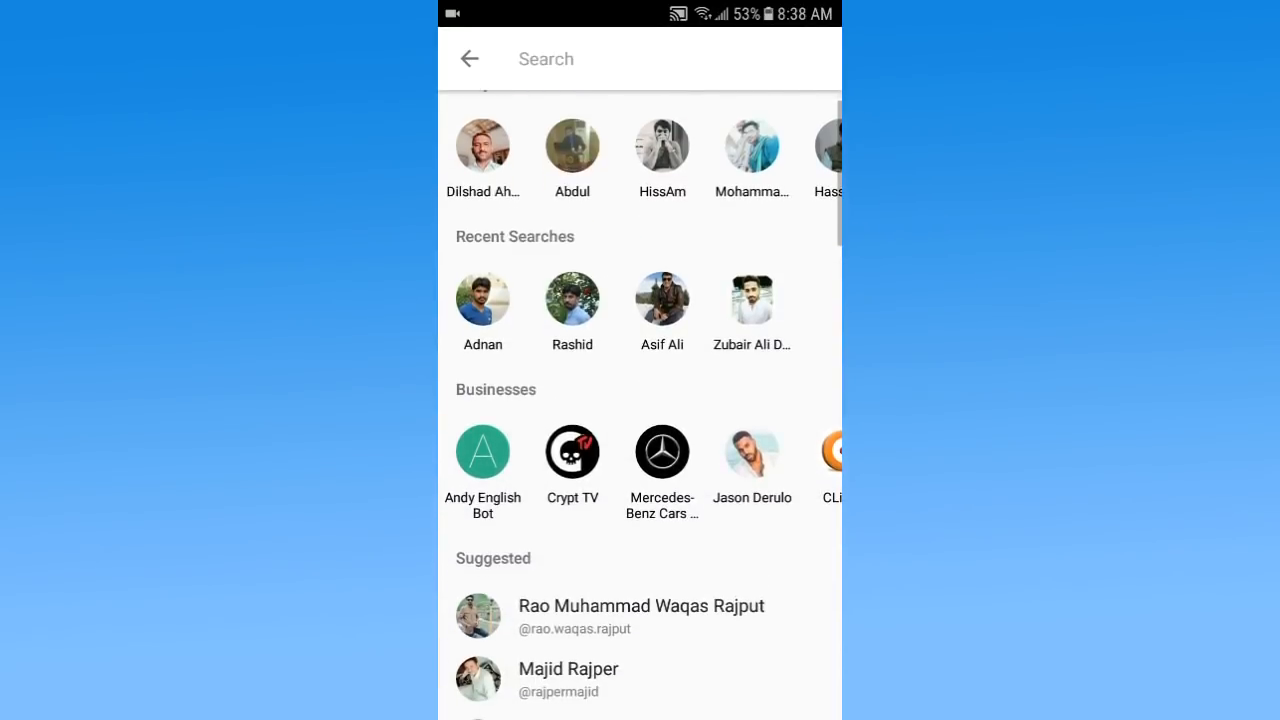
scroll("down", 3)
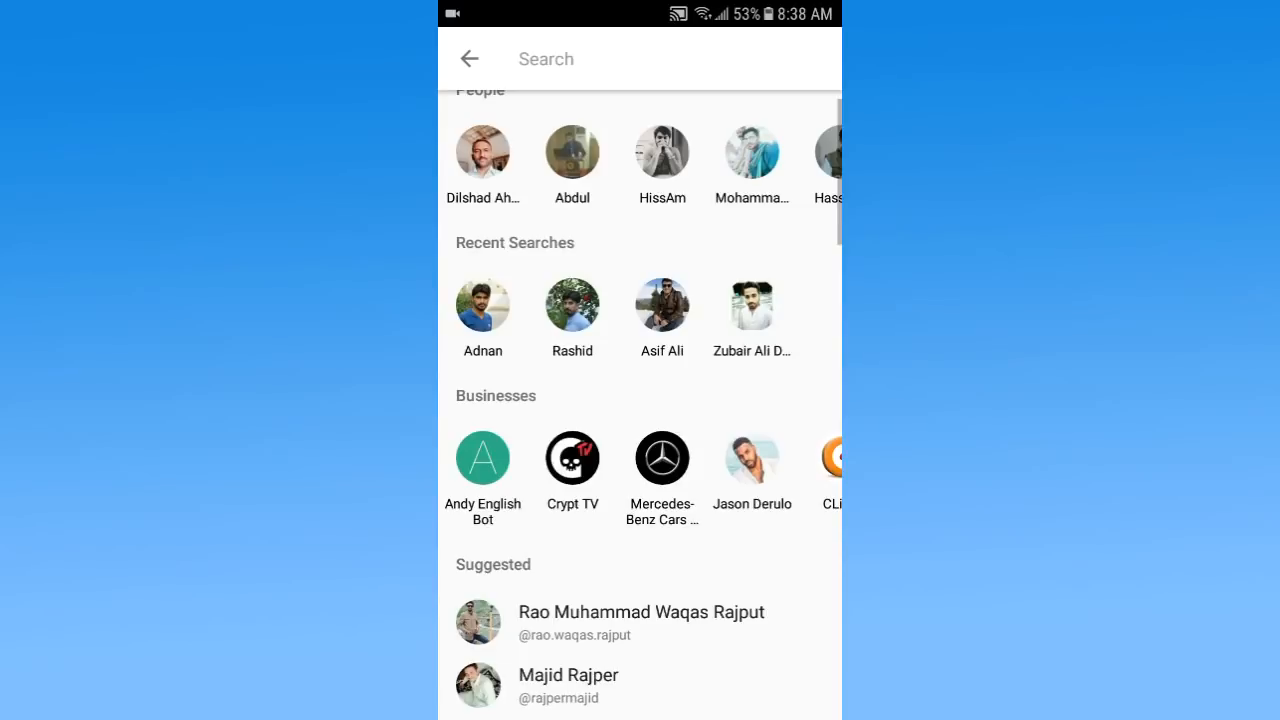
scroll("down", 3)
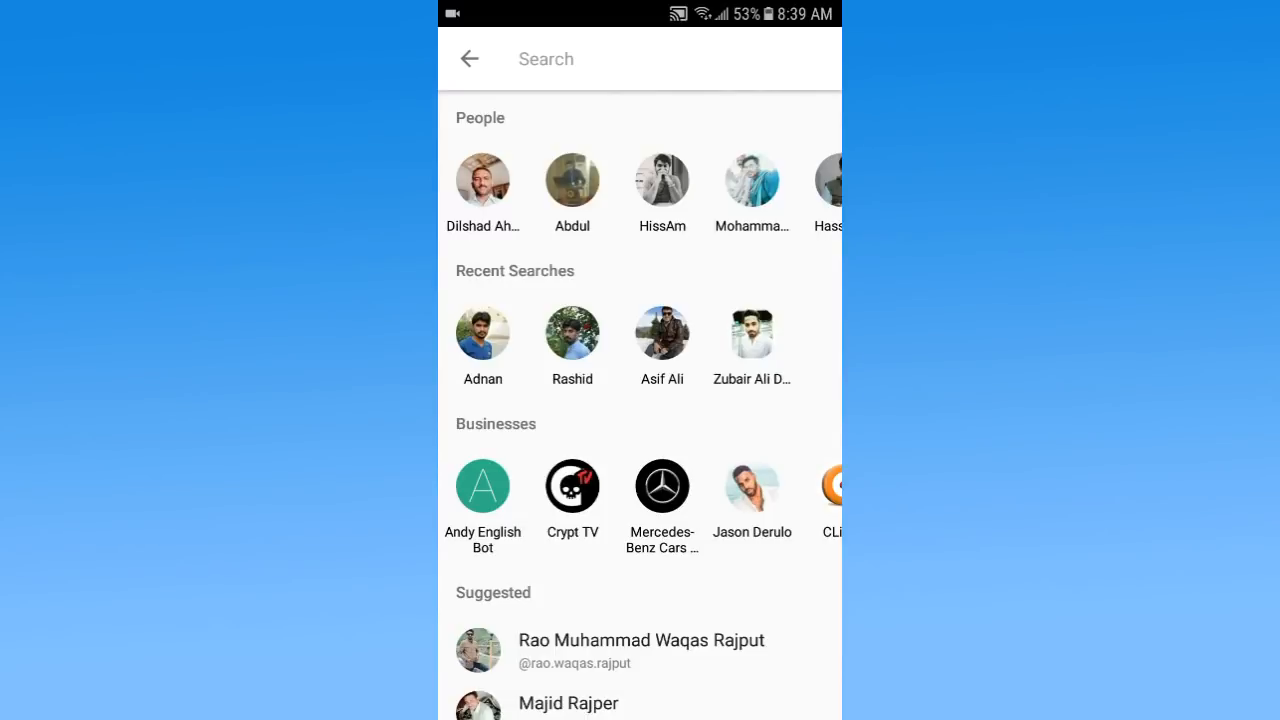
Step: Leave Messenger for Android Settings and scroll the All apps list until Messenger (183 MB) appears
left_click(468, 58)
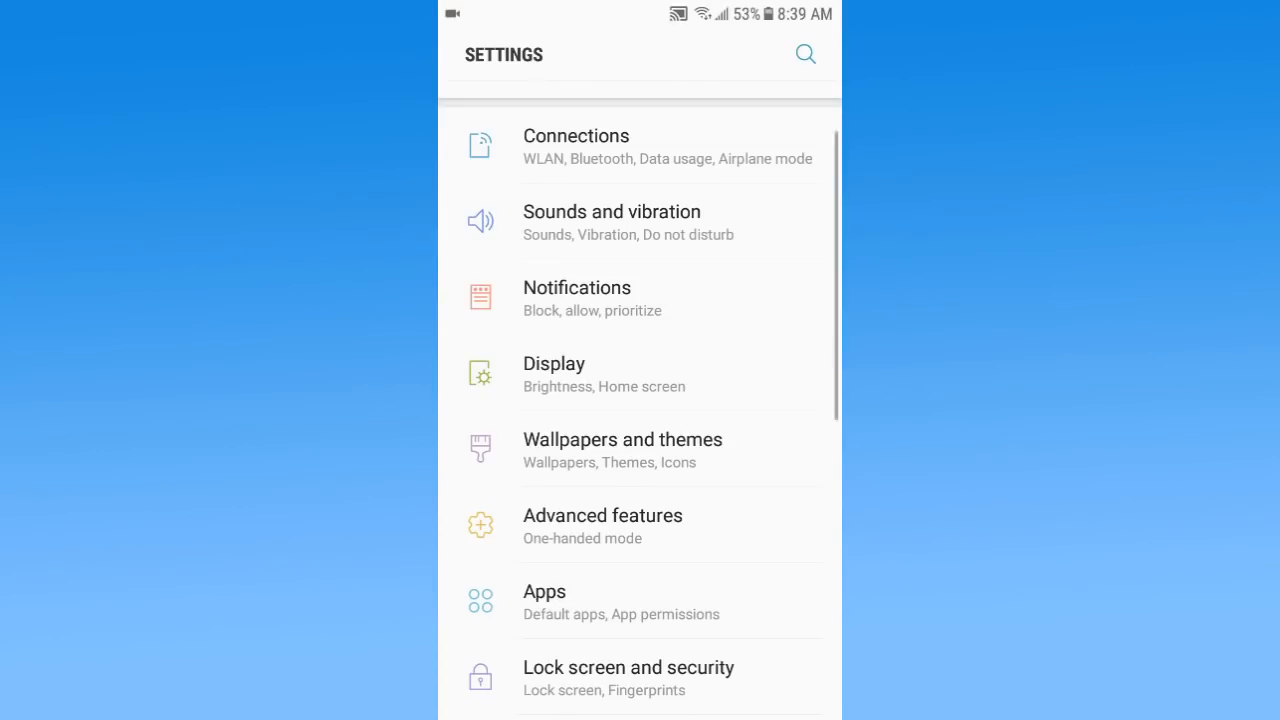
scroll("down", 3)
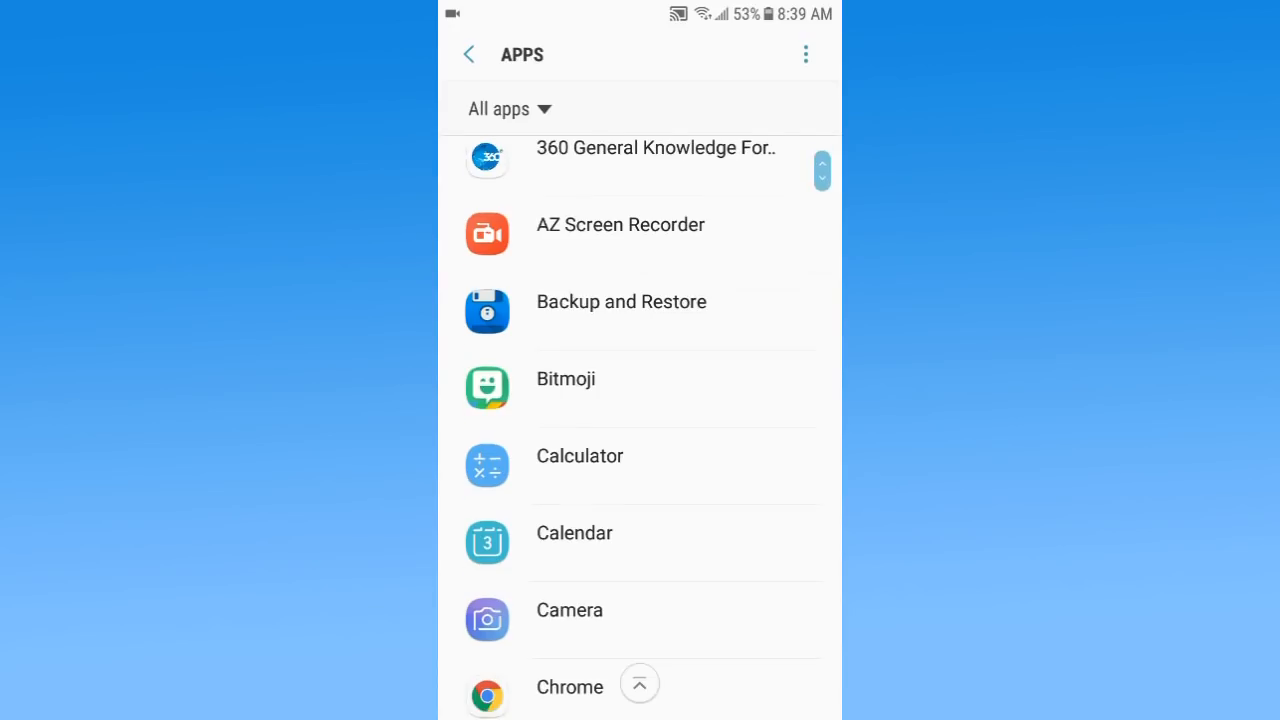
scroll("down", 3)
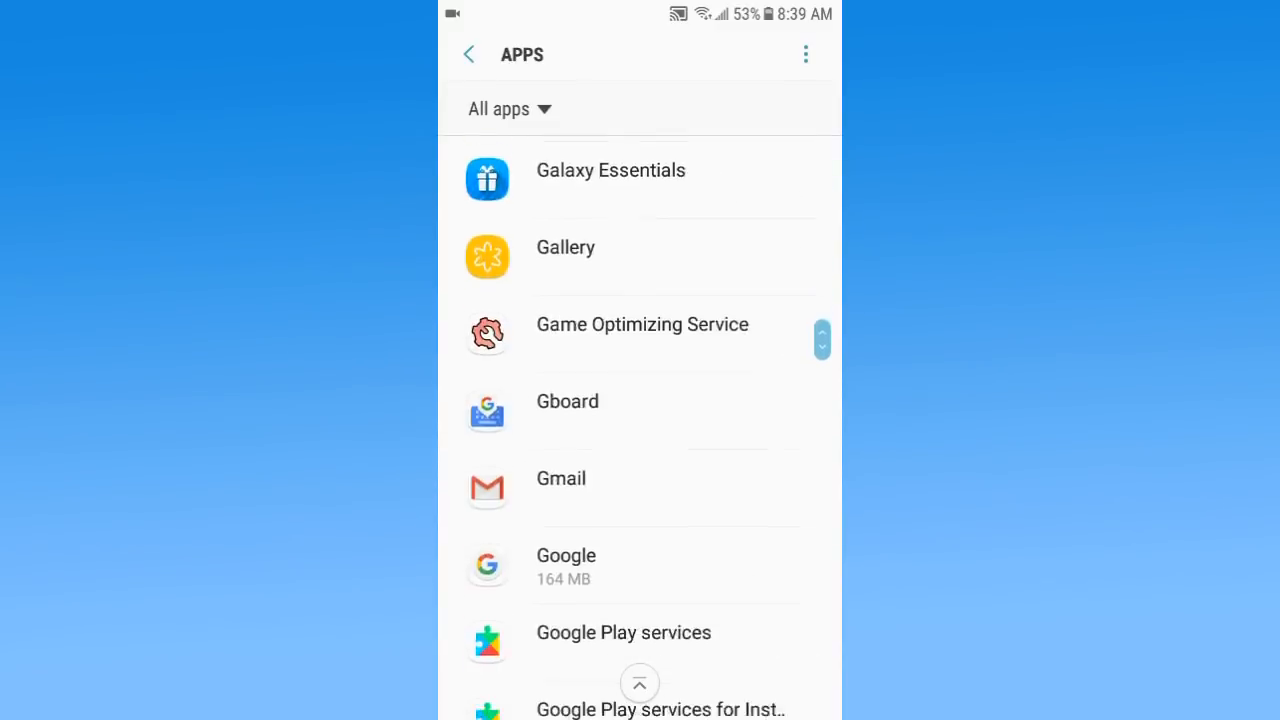
scroll("down", 3)
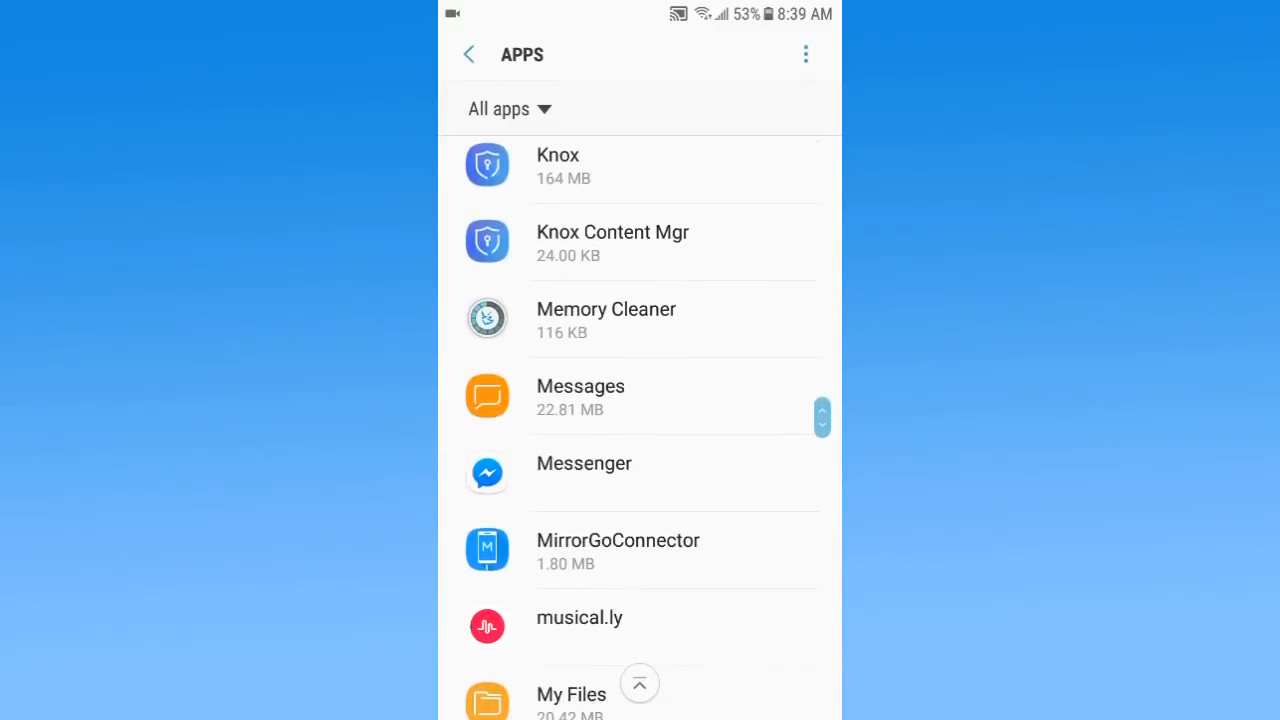
scroll("down", 3)
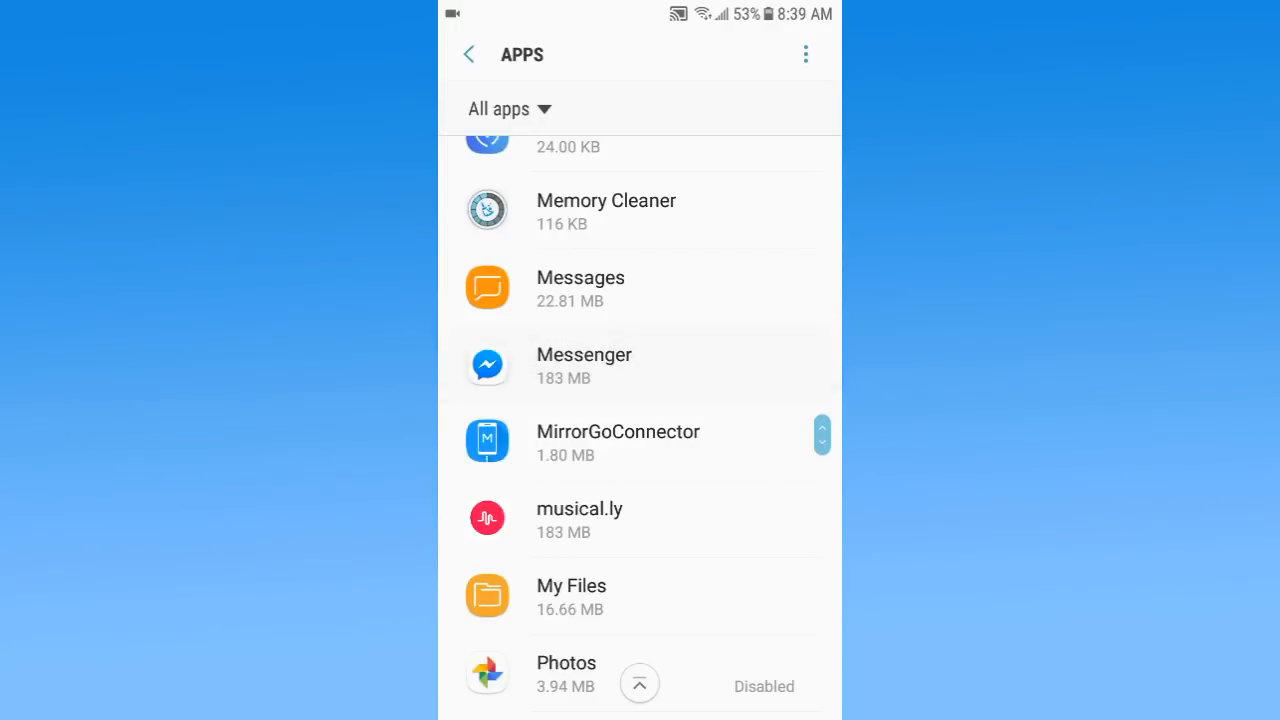
Step: From Messenger's Storage details, clear its 80 KB cache to 0 B and wipe its app data
left_click(584, 364)
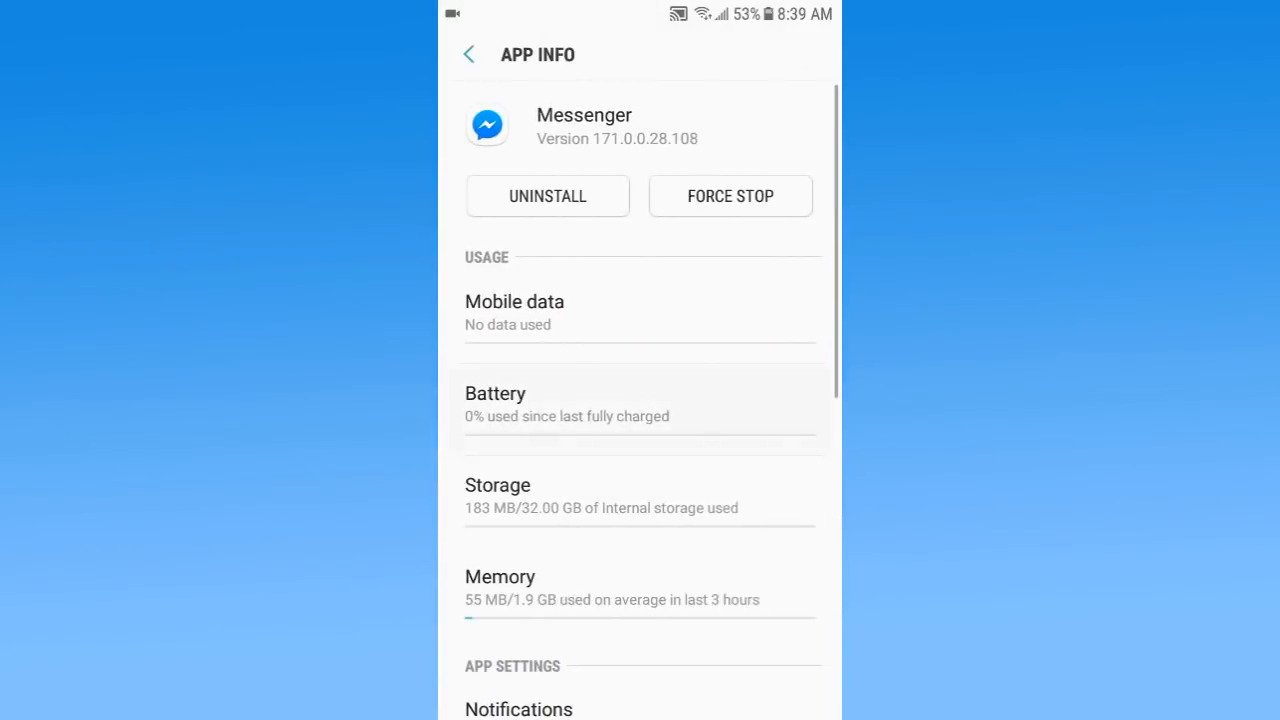
scroll("down", 3)
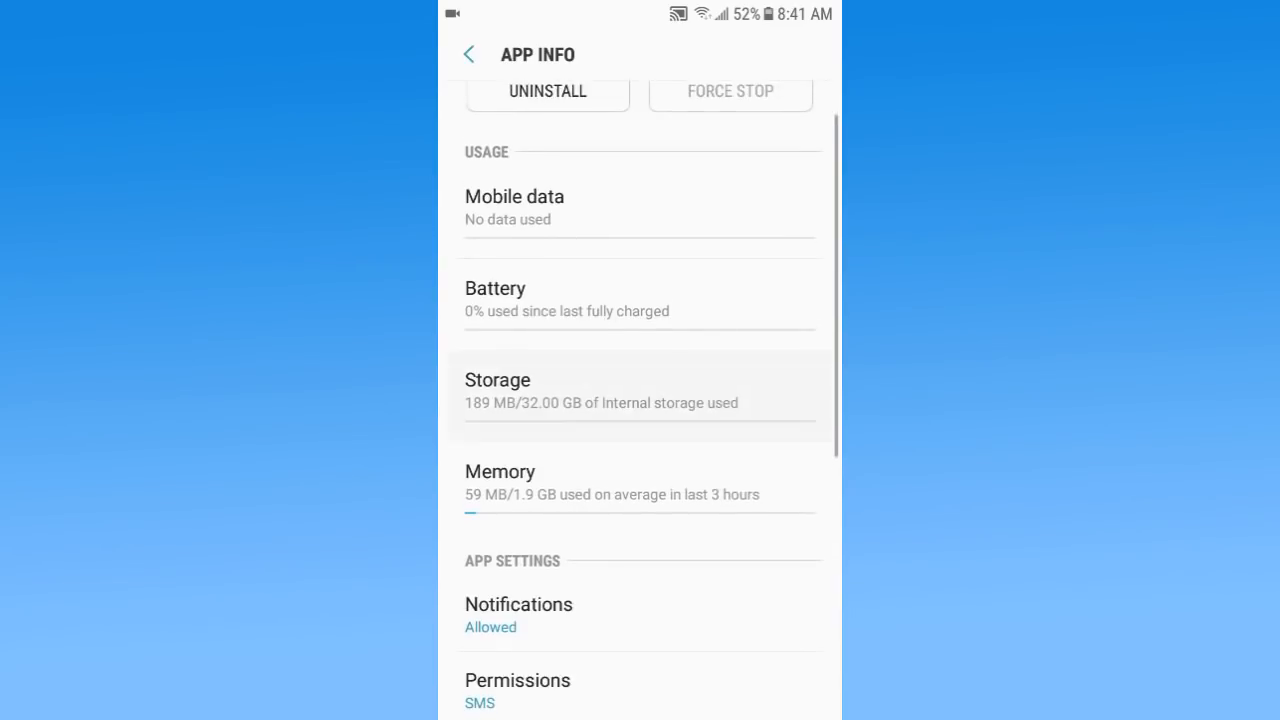
left_click(498, 392)
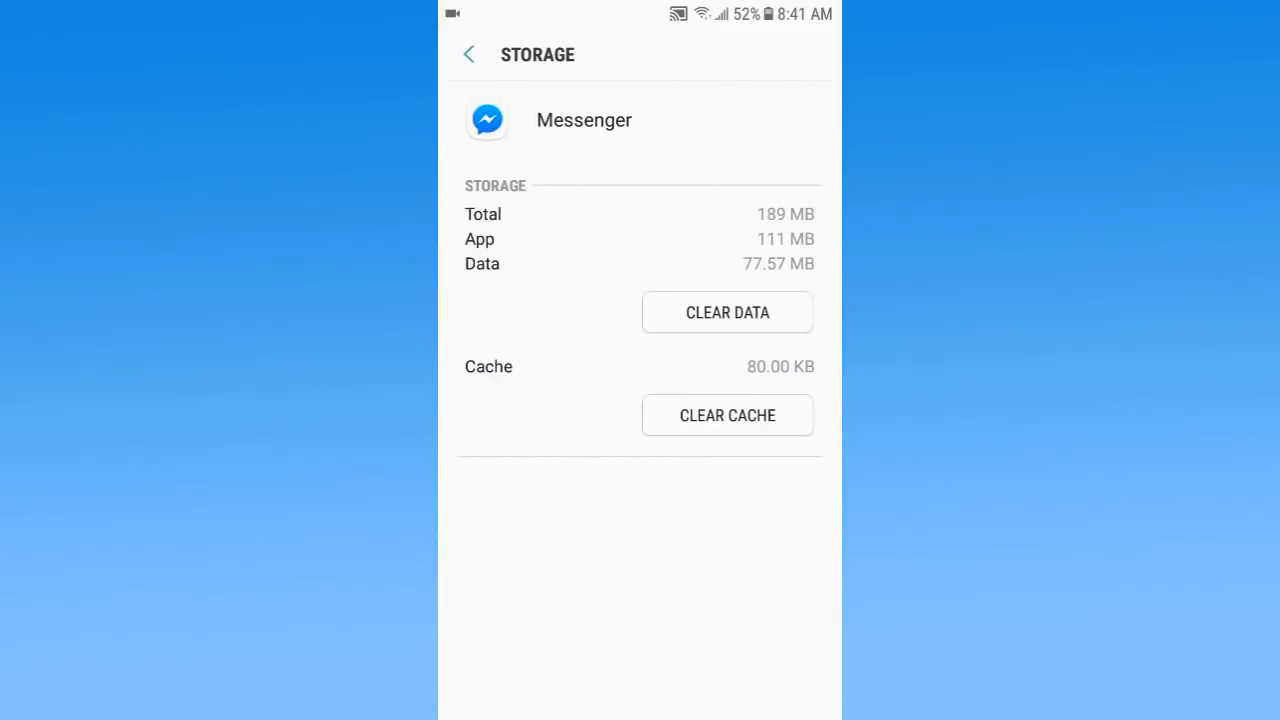
left_click(728, 414)
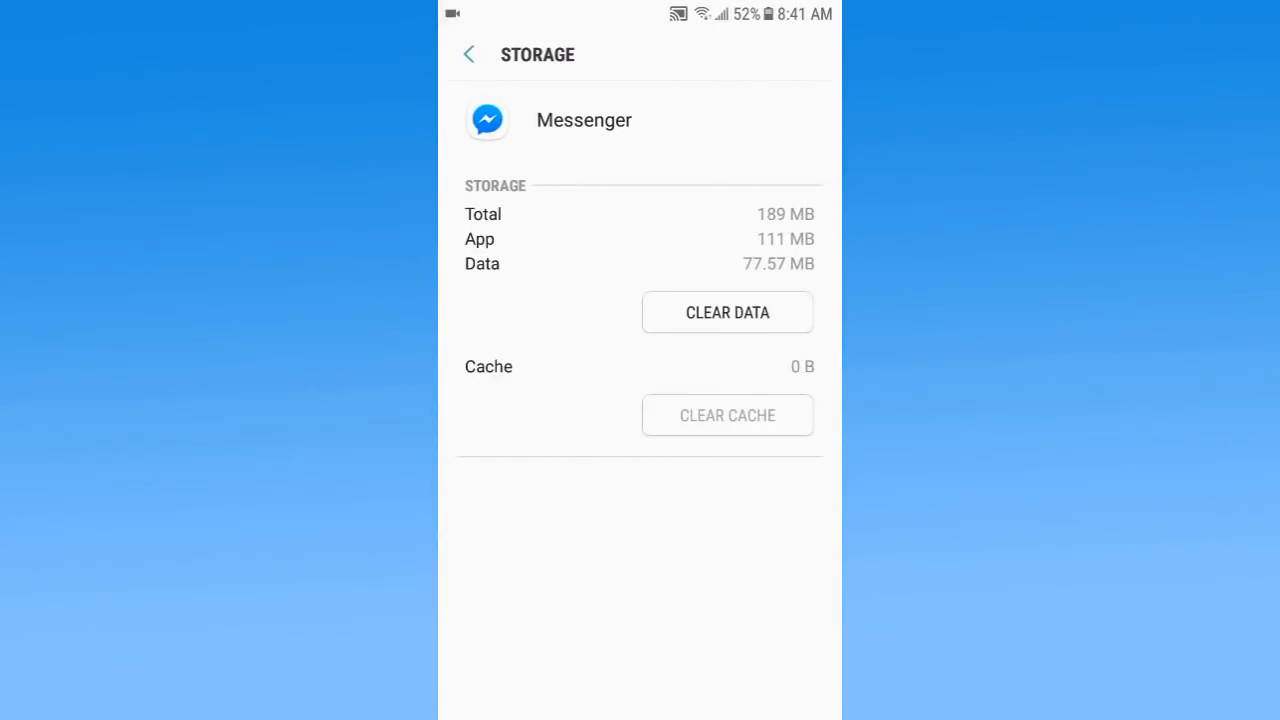
left_click(726, 312)
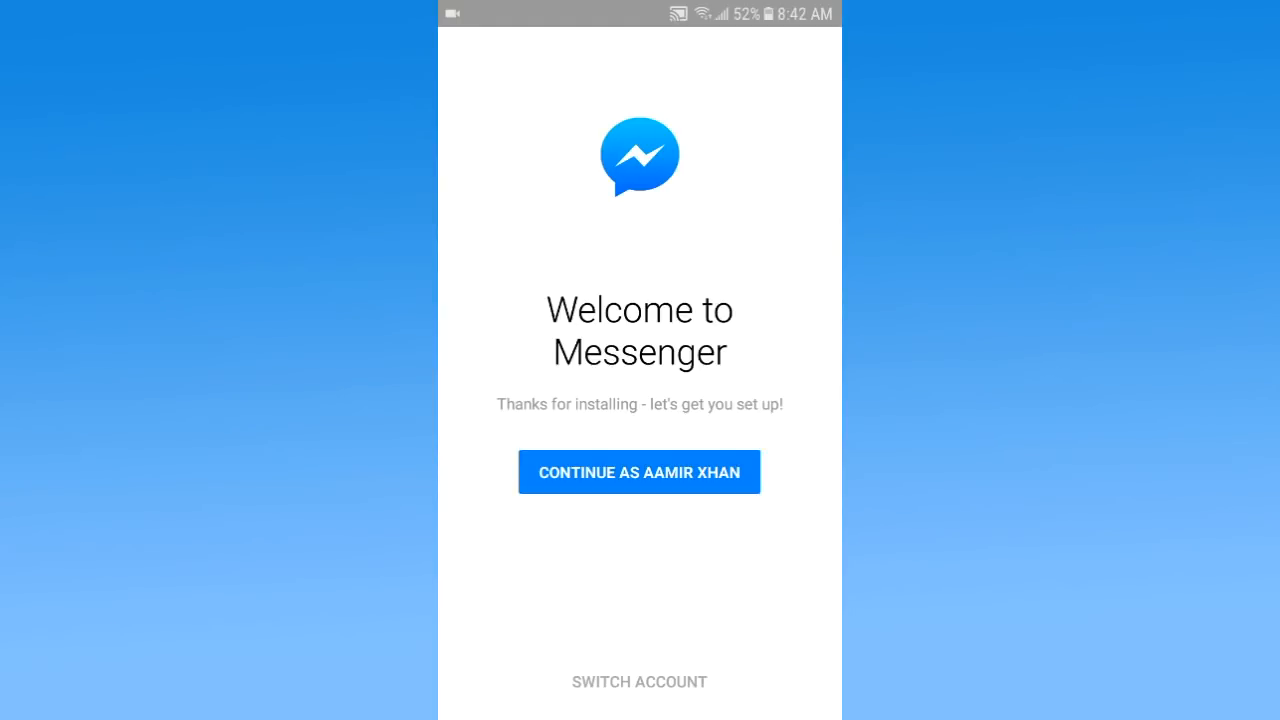
Step: Continue as the suggested account to restore chats, then bring up Messenger's camera screen
left_click(640, 472)
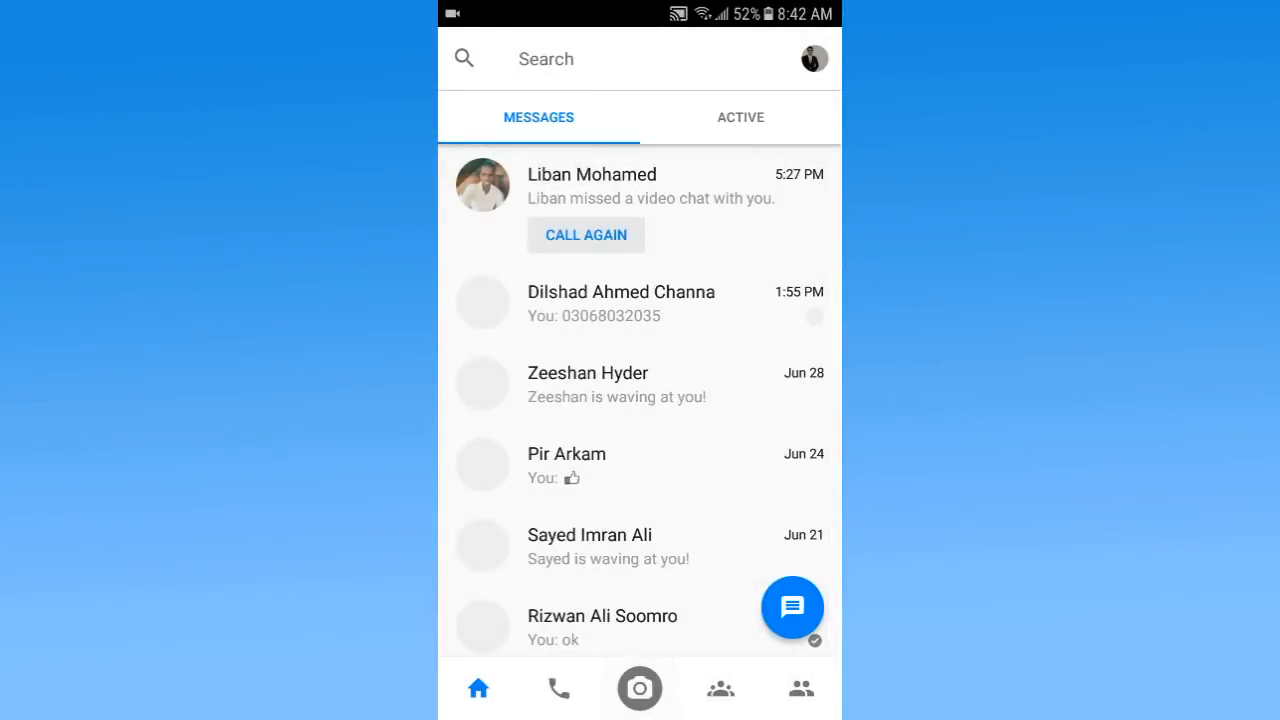
left_click(640, 688)
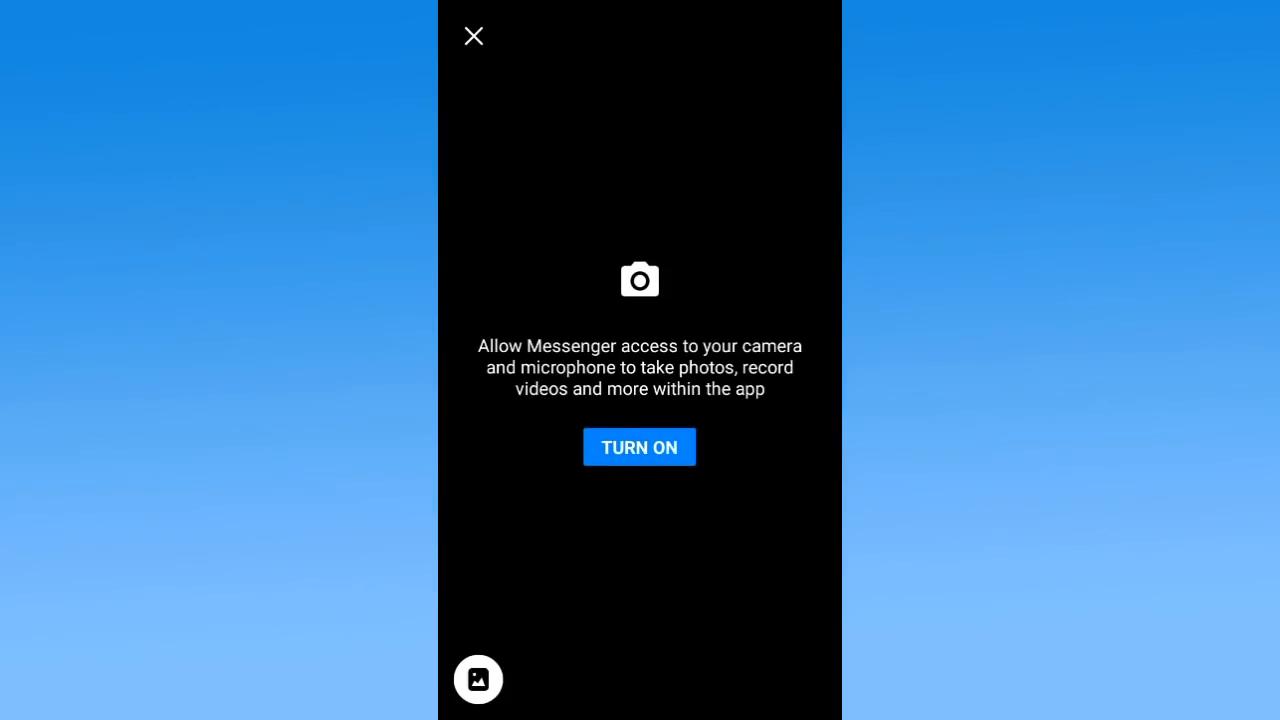